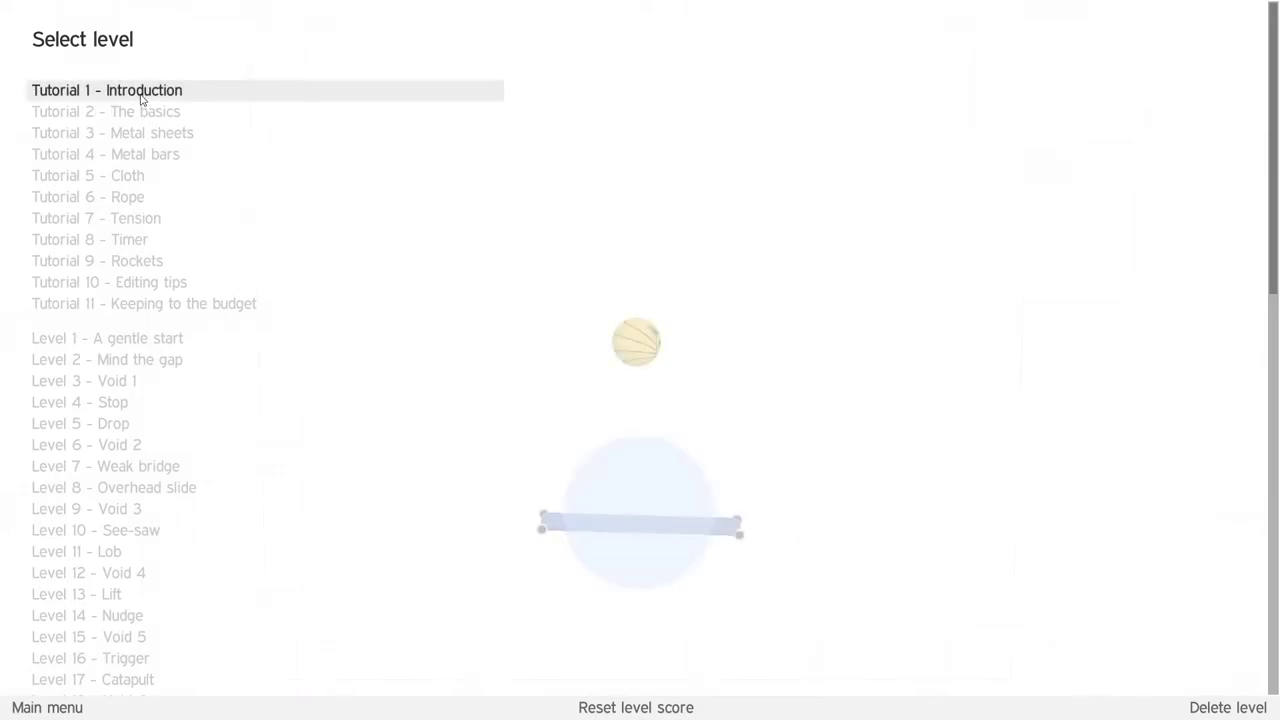
Select the Tutorial 1 - Introduction level from the level list
left_click(106, 90)
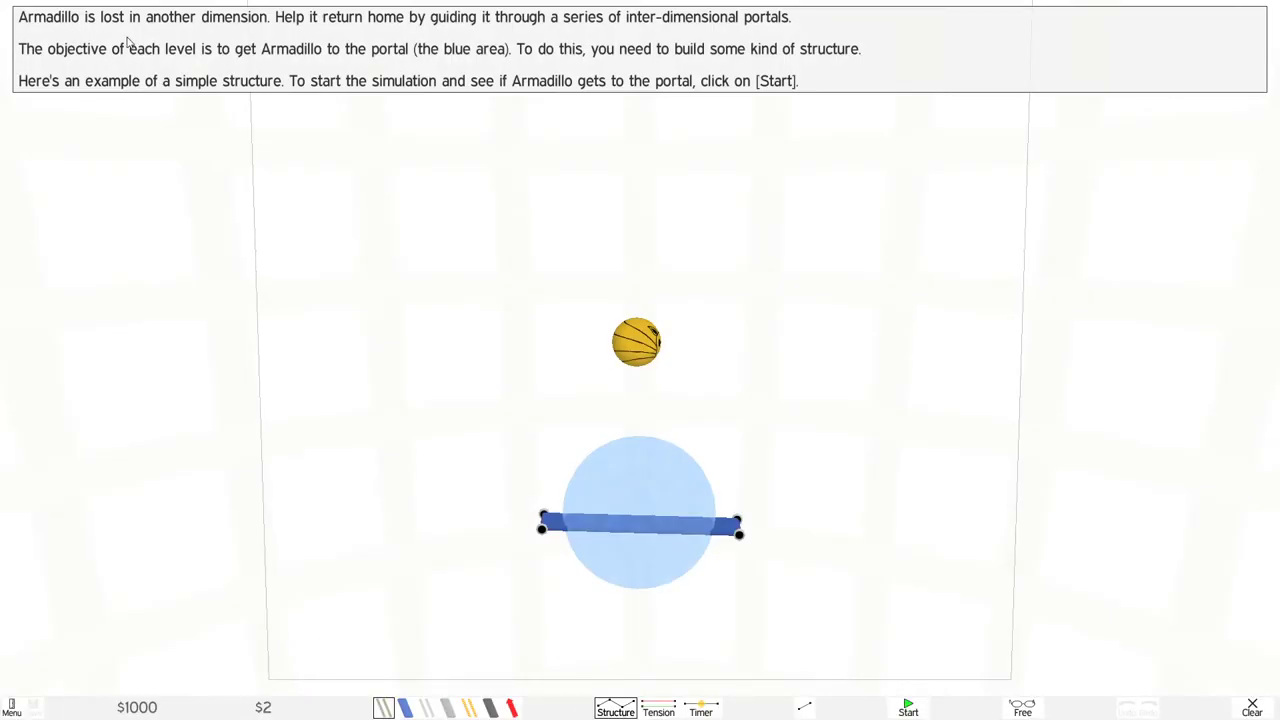
mouse_move(272, 48)
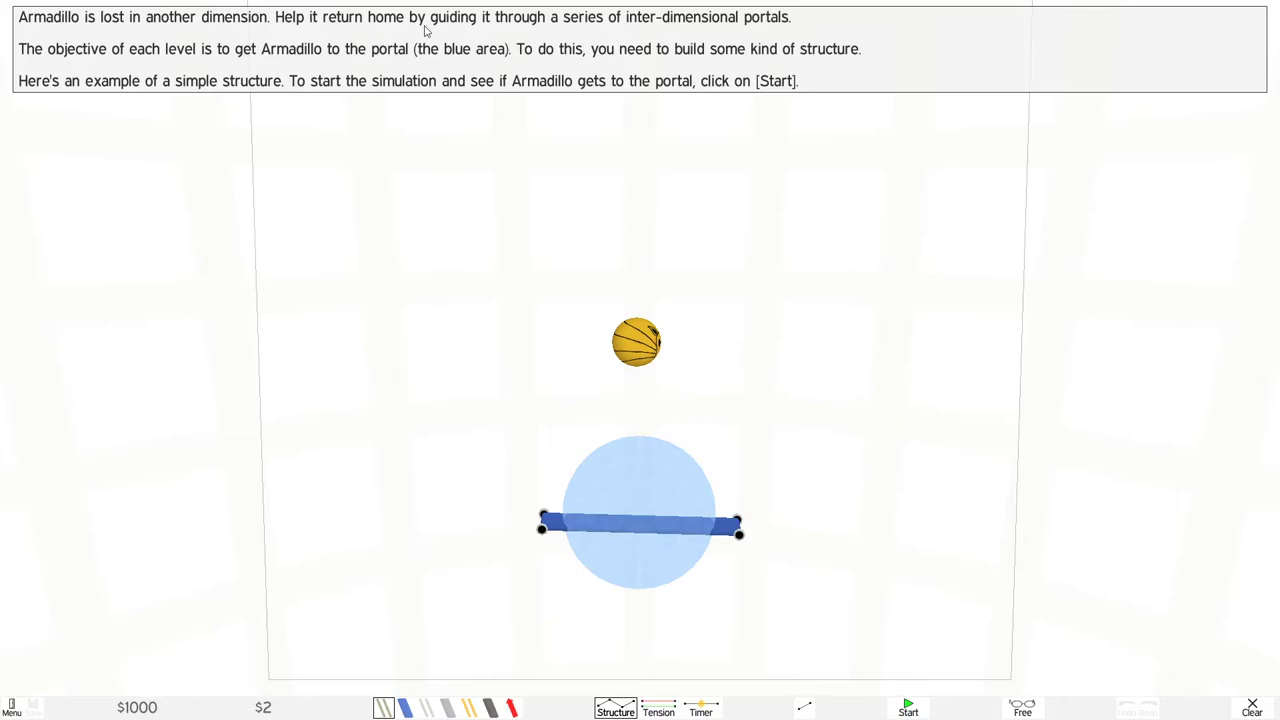
mouse_move(658, 44)
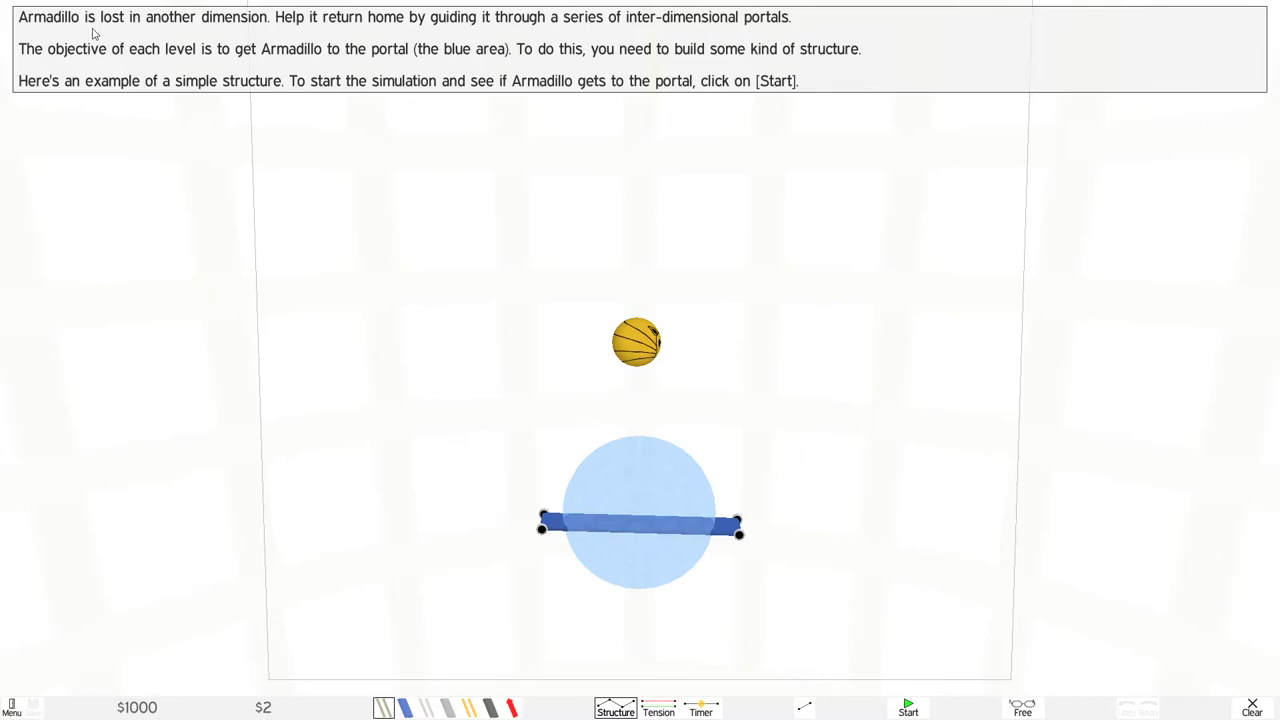
mouse_move(202, 72)
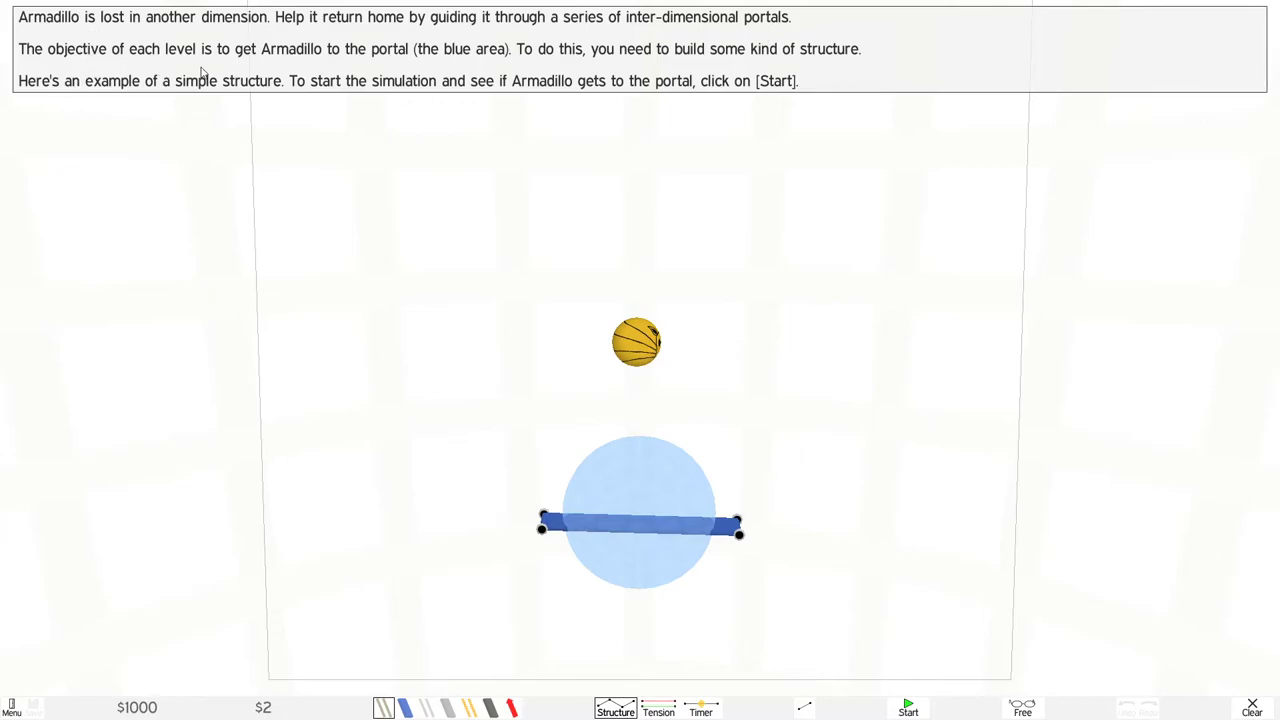
mouse_move(764, 488)
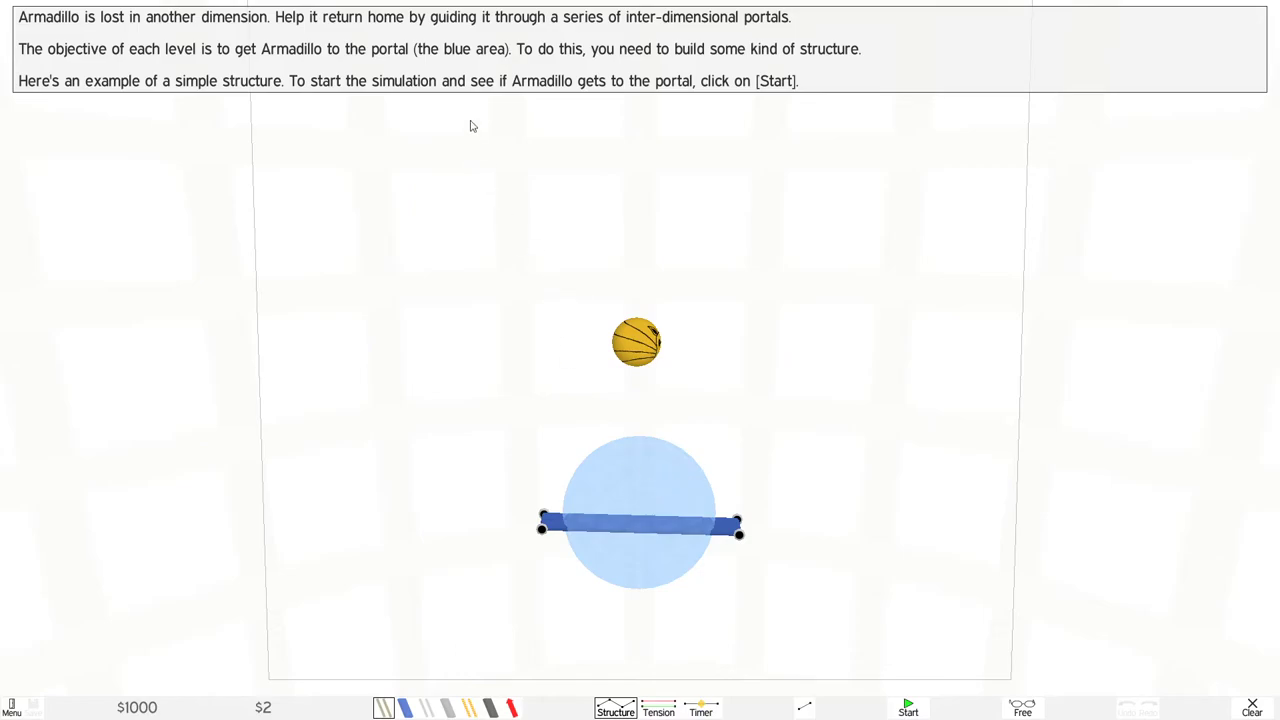
mouse_move(732, 72)
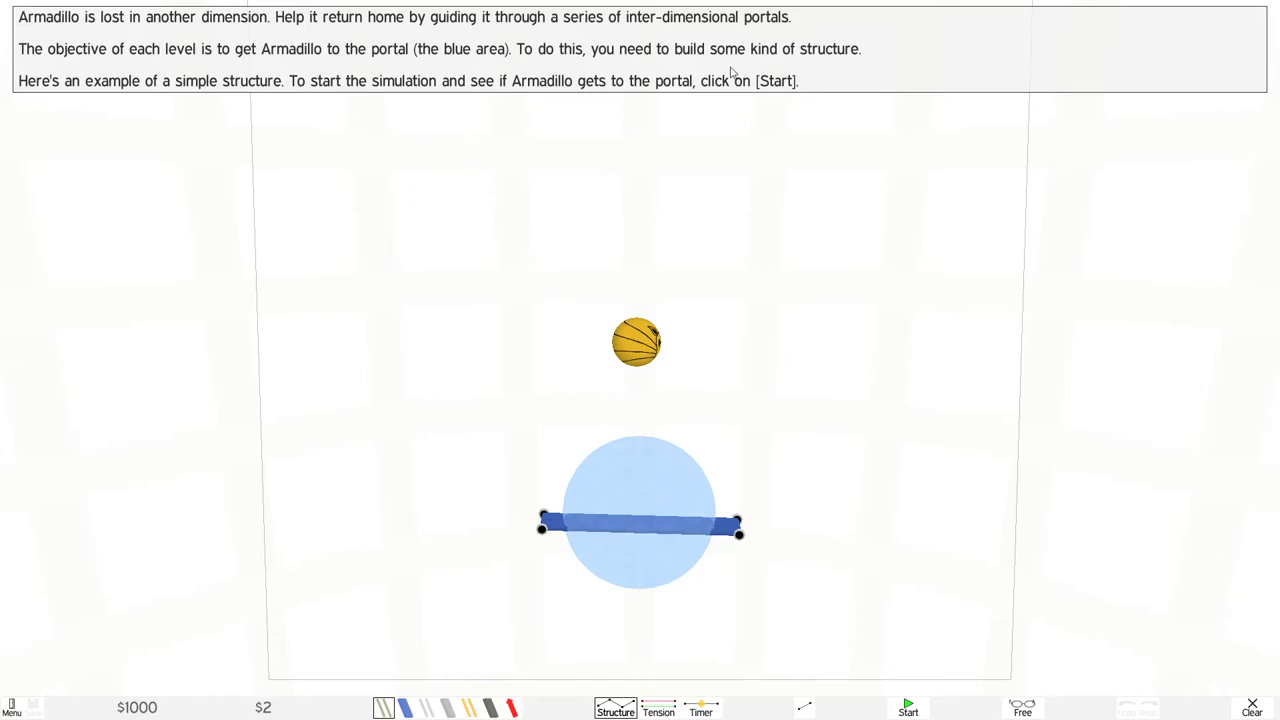
mouse_move(196, 102)
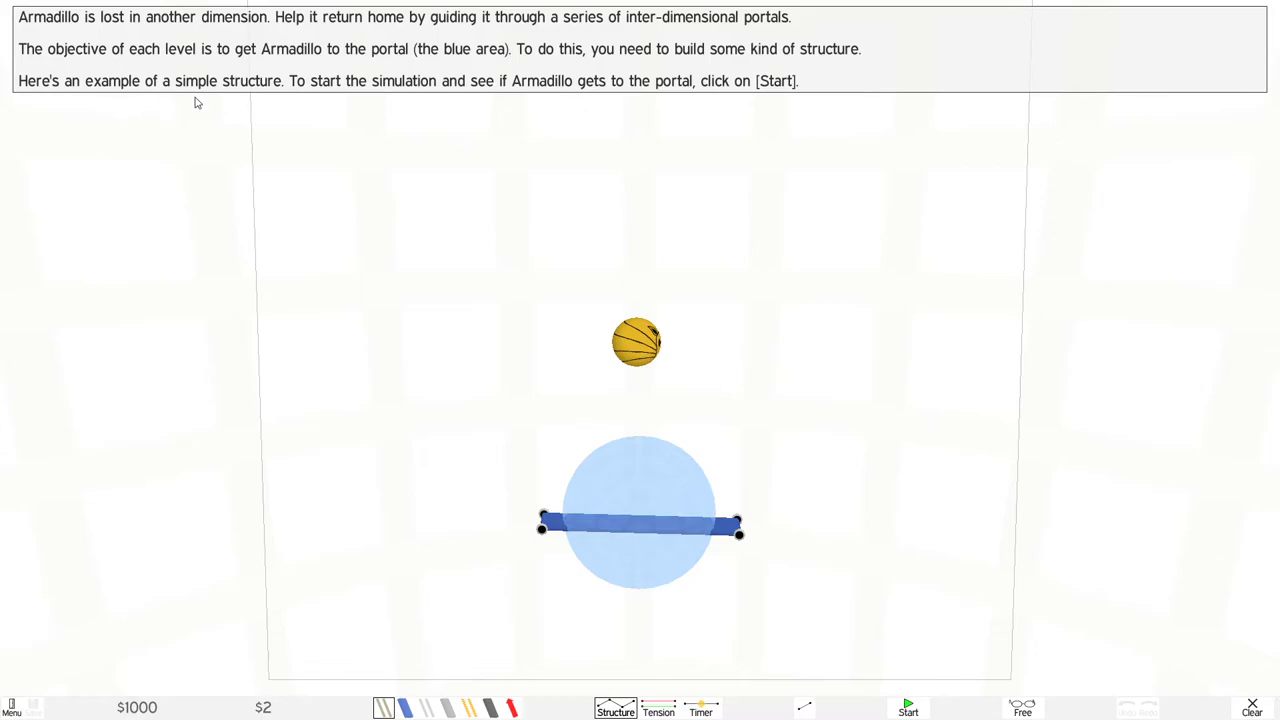
mouse_move(460, 112)
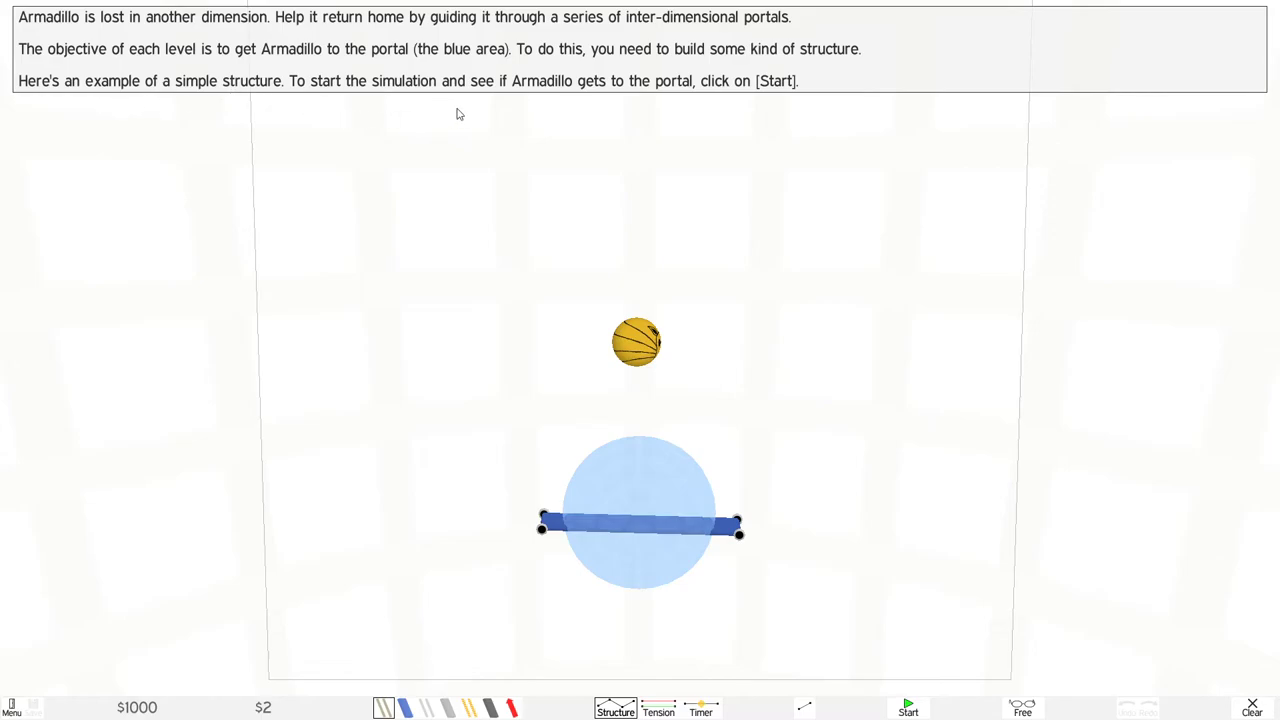
mouse_move(548, 116)
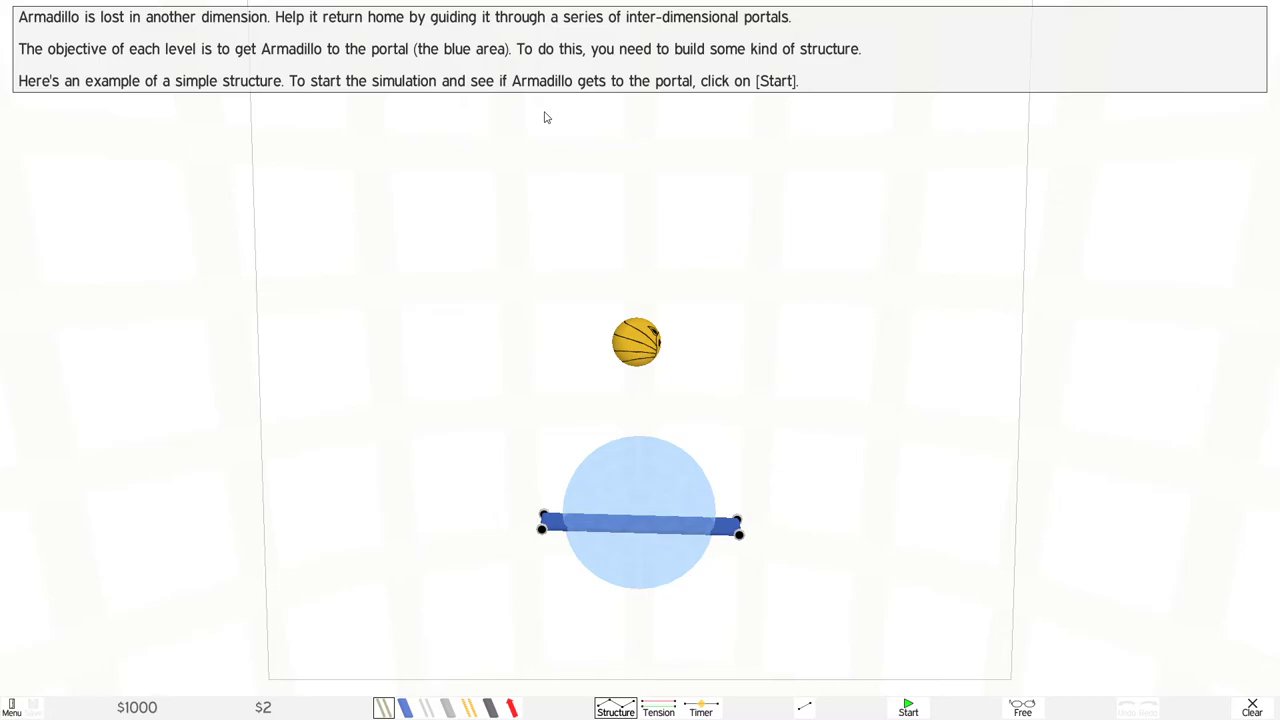
mouse_move(724, 388)
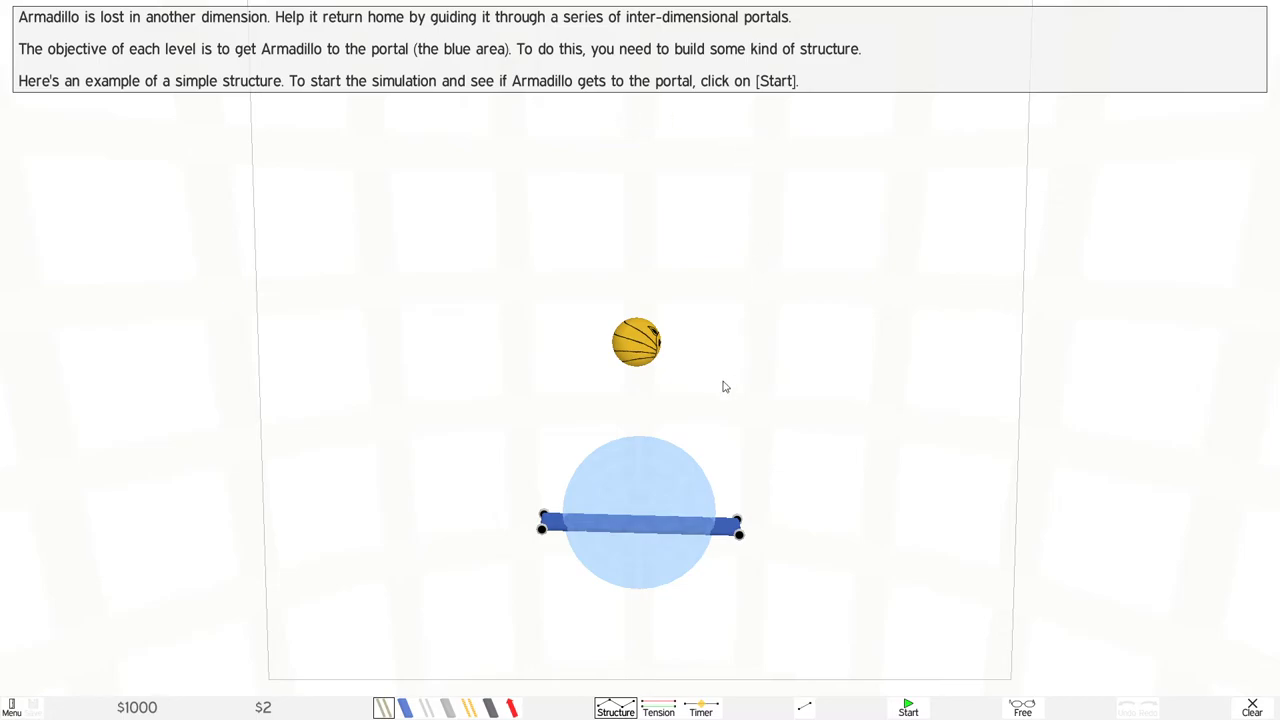
mouse_move(896, 456)
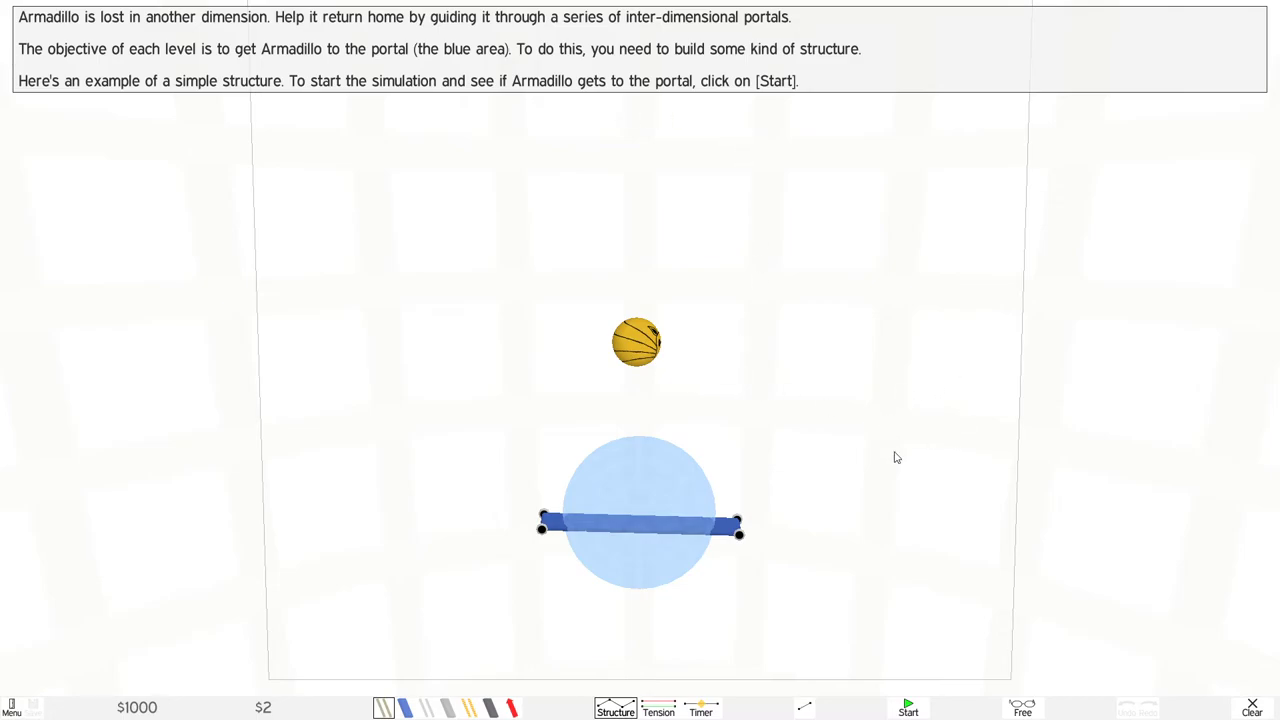
mouse_move(908, 708)
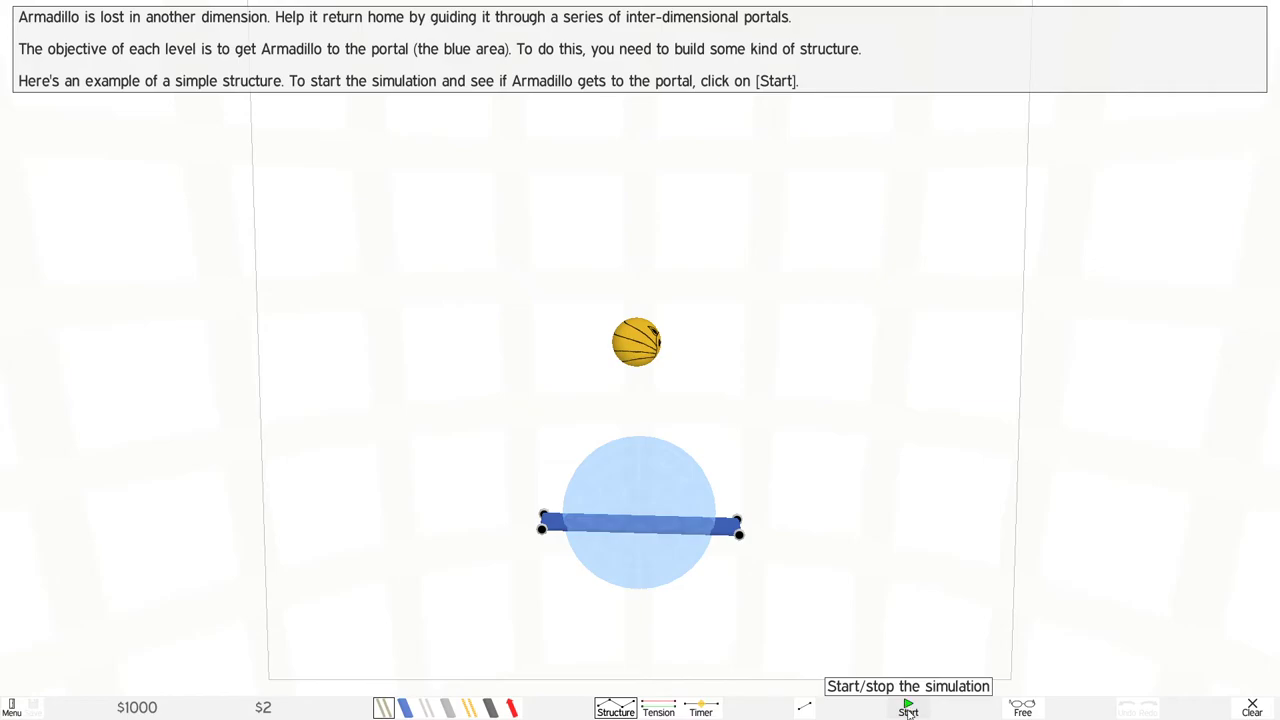
Start the physics simulation so the armadillo drops onto the blue bar inside the portal
left_click(908, 708)
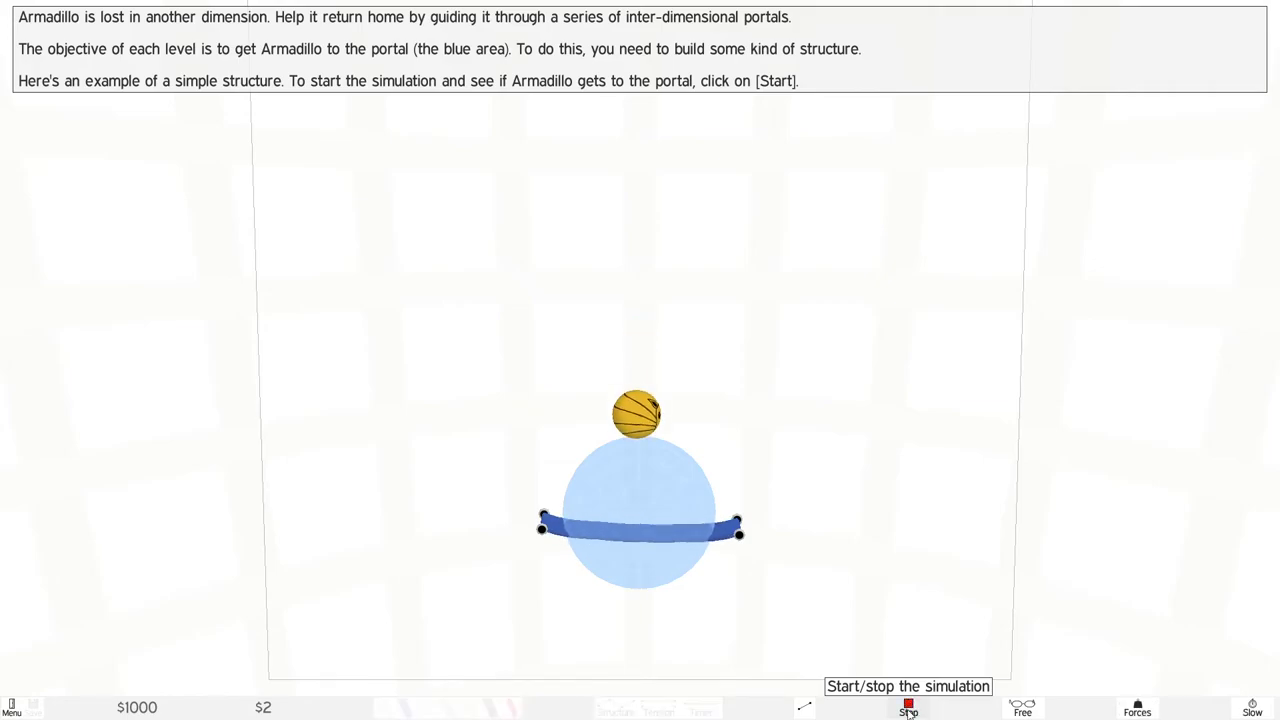
left_click(908, 704)
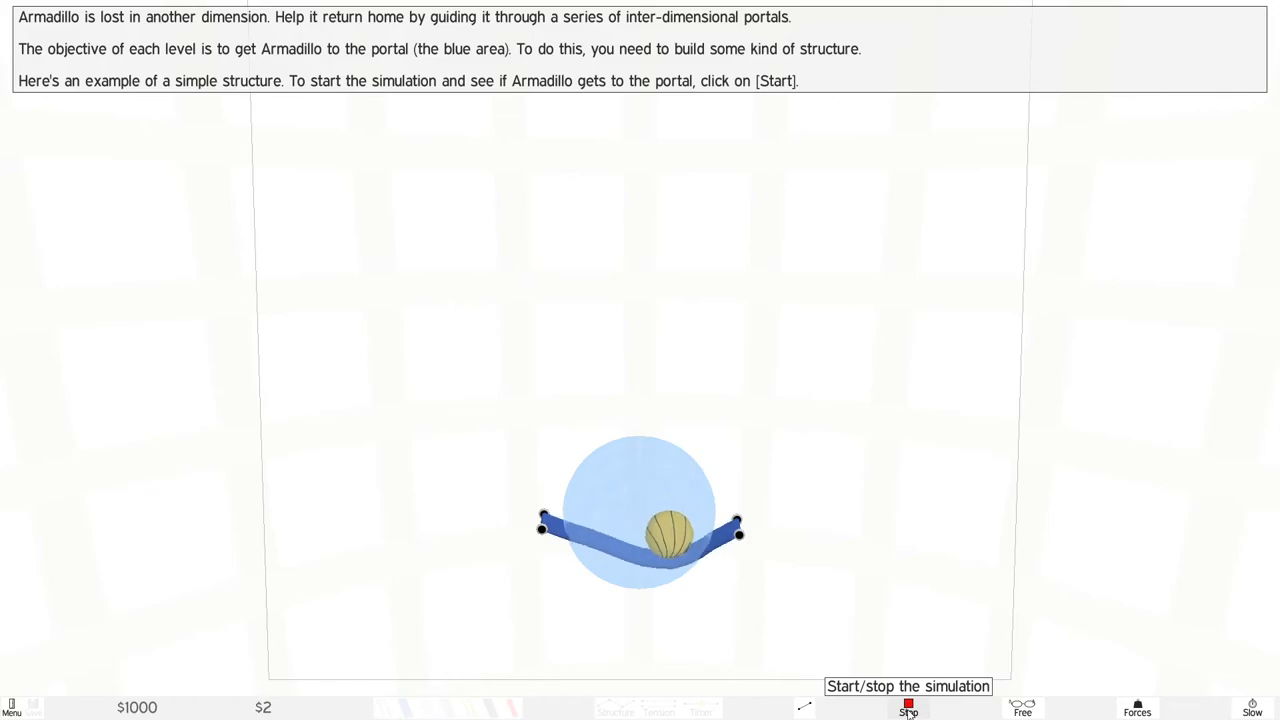
left_click(908, 708)
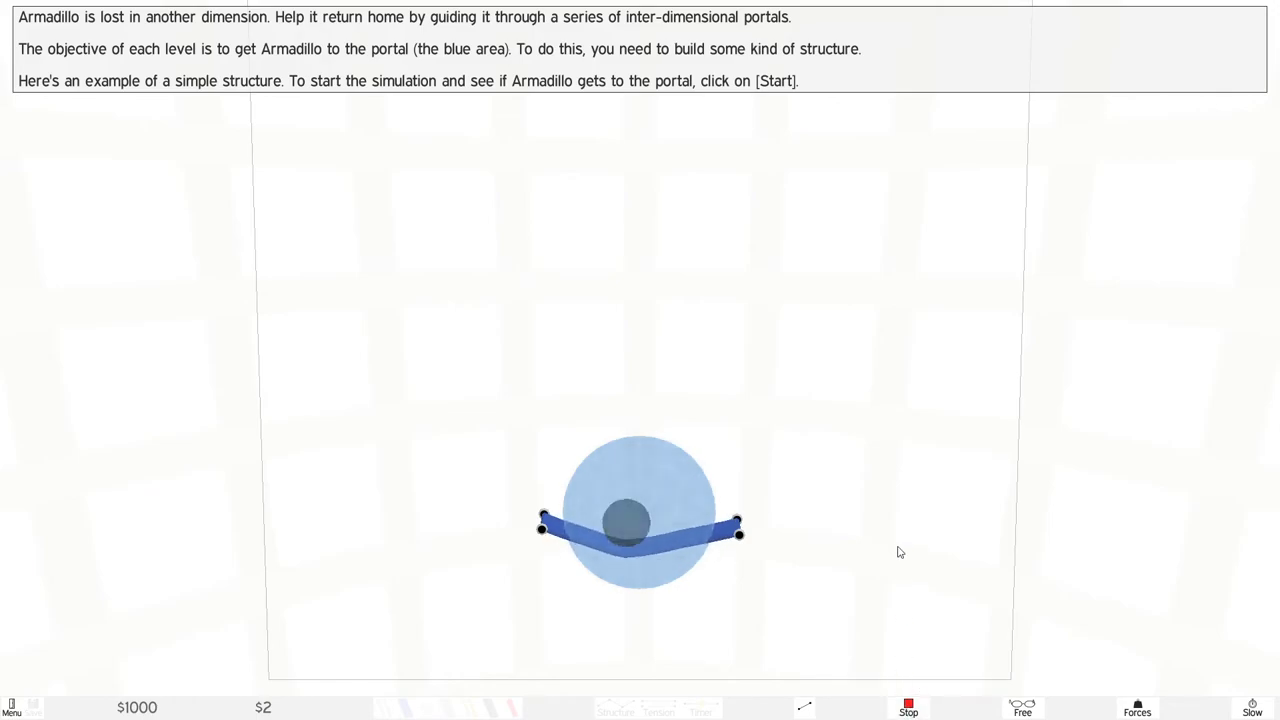